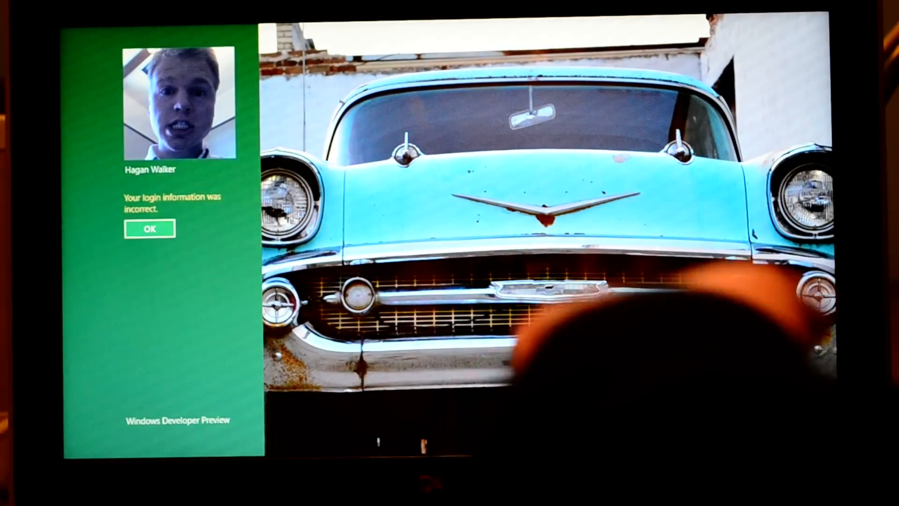
# - Dismiss the incorrect login message and submit the re-entered password to sign in
pyautogui.click(149, 228)
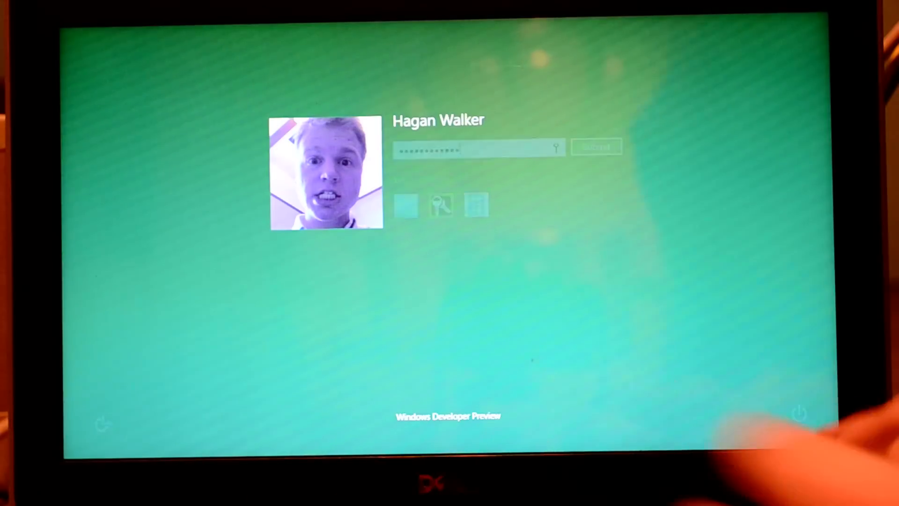
pyautogui.click(596, 147)
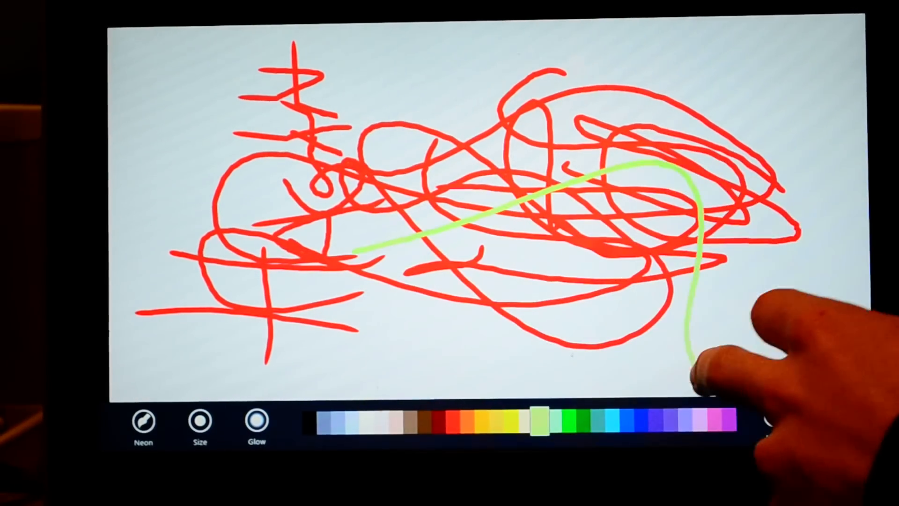
# - Draw a light-green stroke across the red scribbles on the canvas
pyautogui.moveTo(694, 356); pyautogui.dragTo(854, 302)
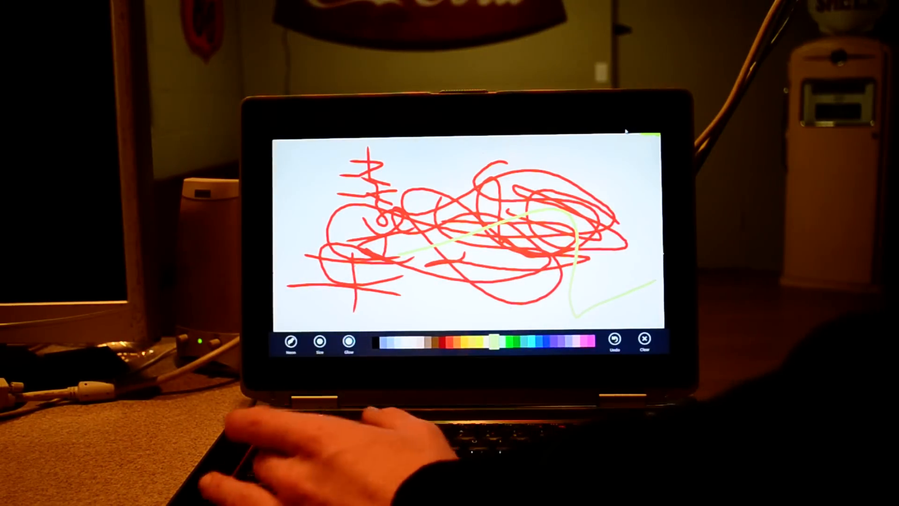
# - Leave PaintPlay and return to the Start screen with the Windows key
pyautogui.press('Win')
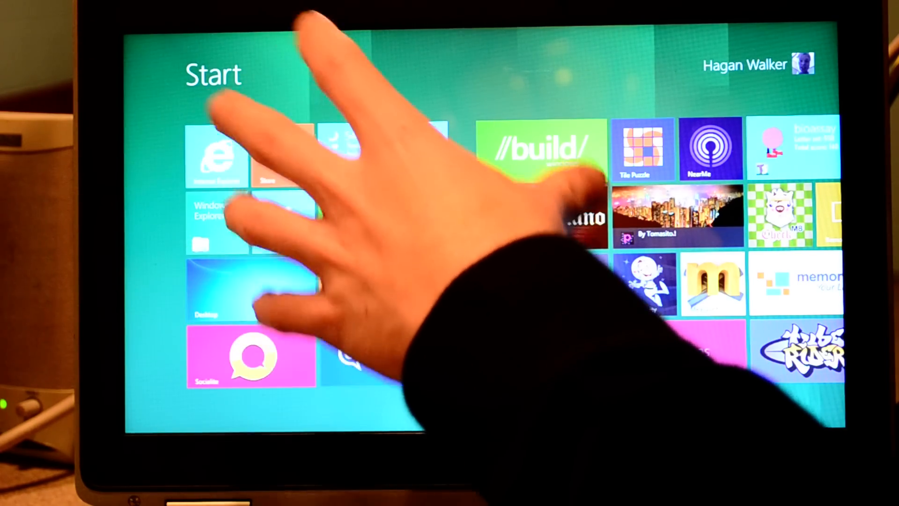
pyautogui.click(215, 156)
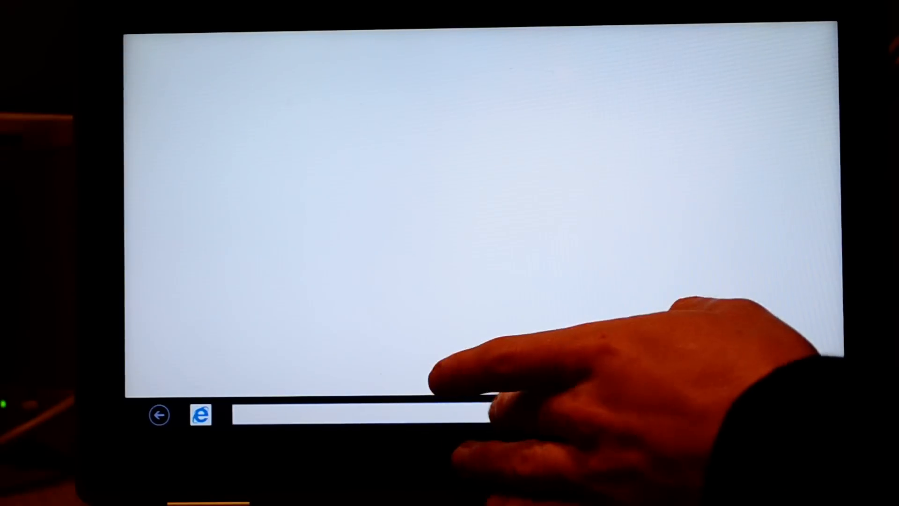
pyautogui.click(356, 416)
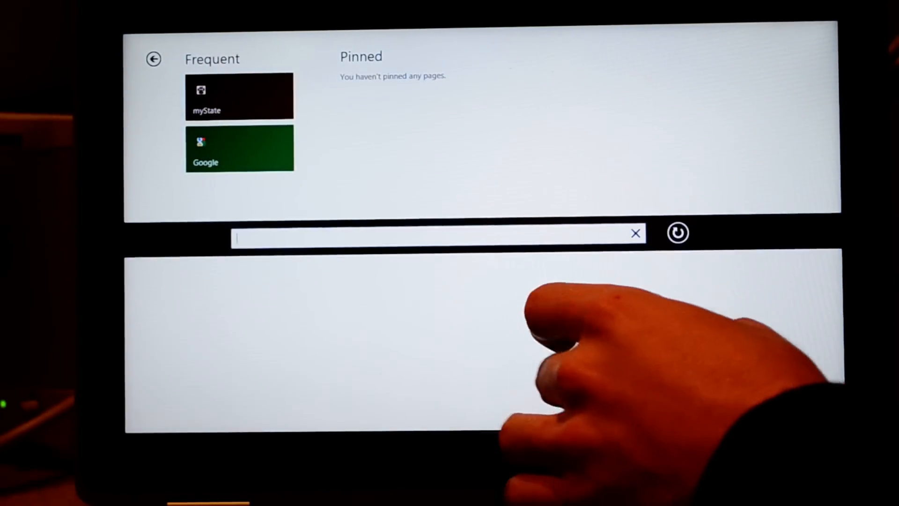
pyautogui.click(436, 233)
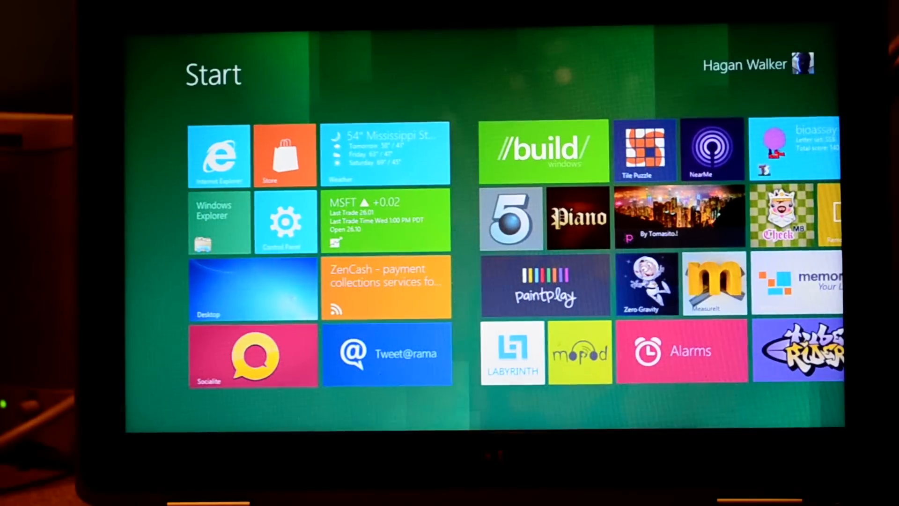
pyautogui.click(252, 287)
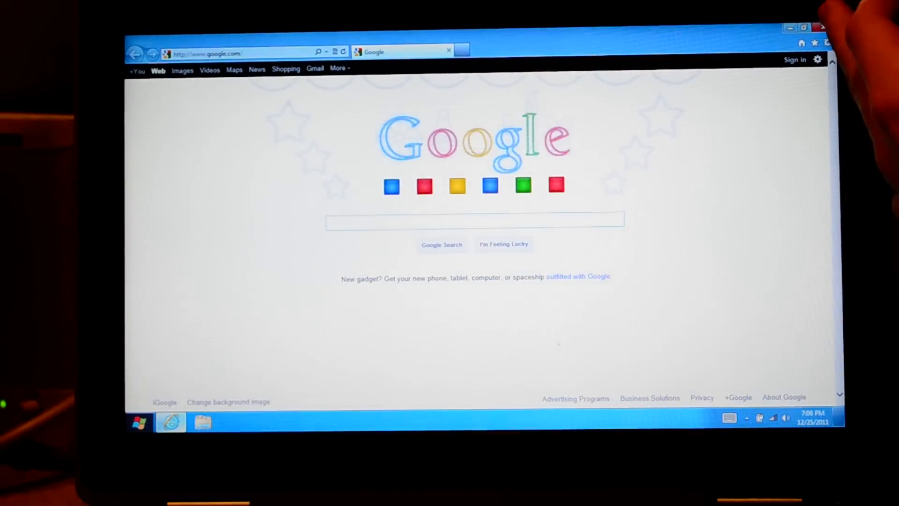
pyautogui.click(828, 27)
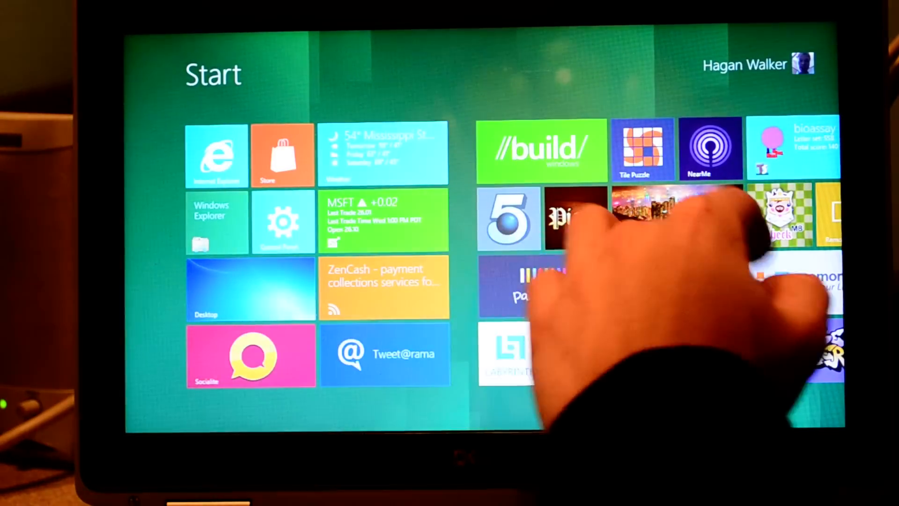
# - Swipe through the Start tiles and switch to the traditional desktop
pyautogui.hscroll(3)
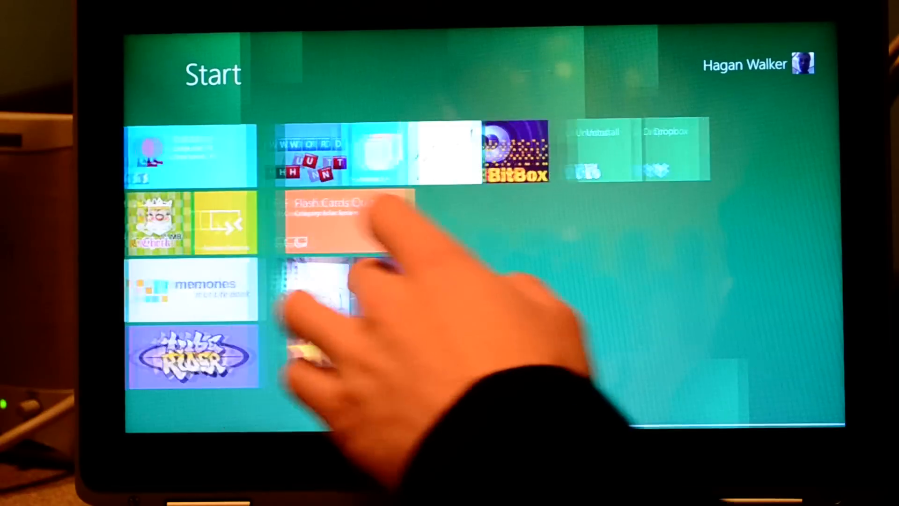
pyautogui.hscroll(3)
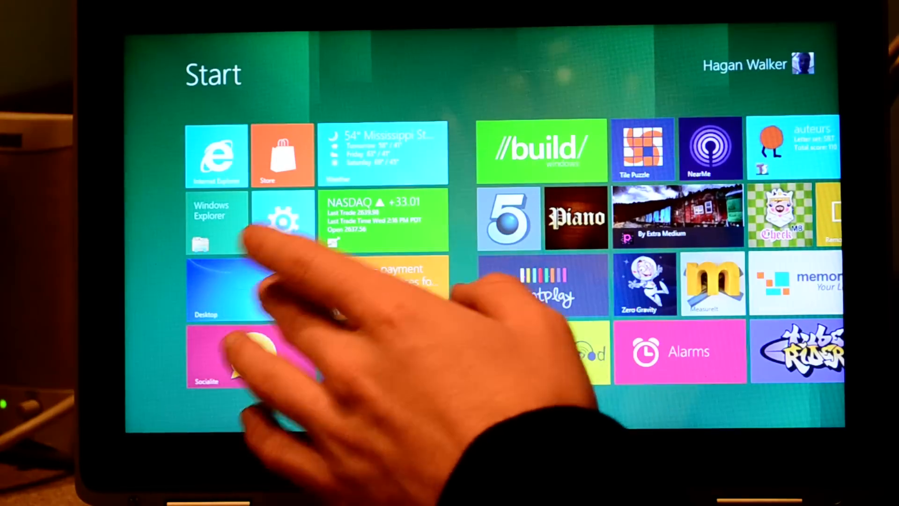
pyautogui.click(232, 290)
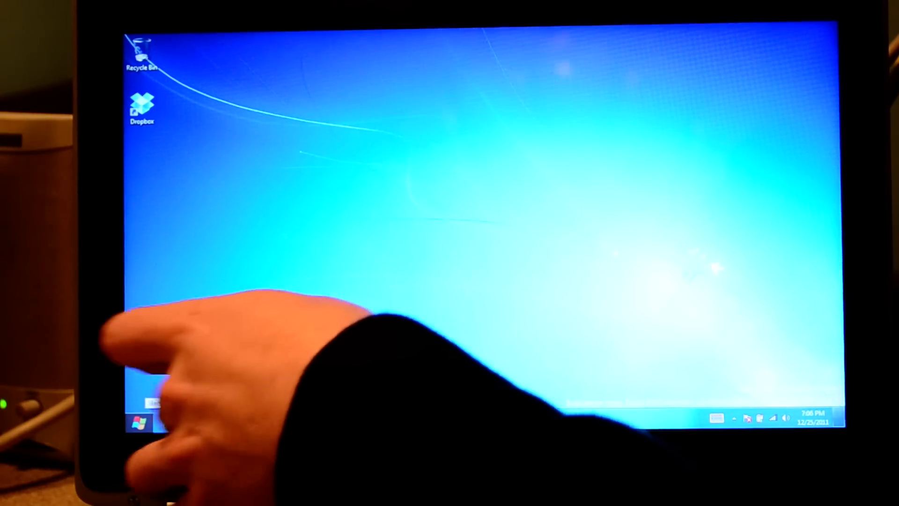
# - Browse Libraries in Explorer and try Medium and Large icons, settling on Medium
pyautogui.click(203, 421)
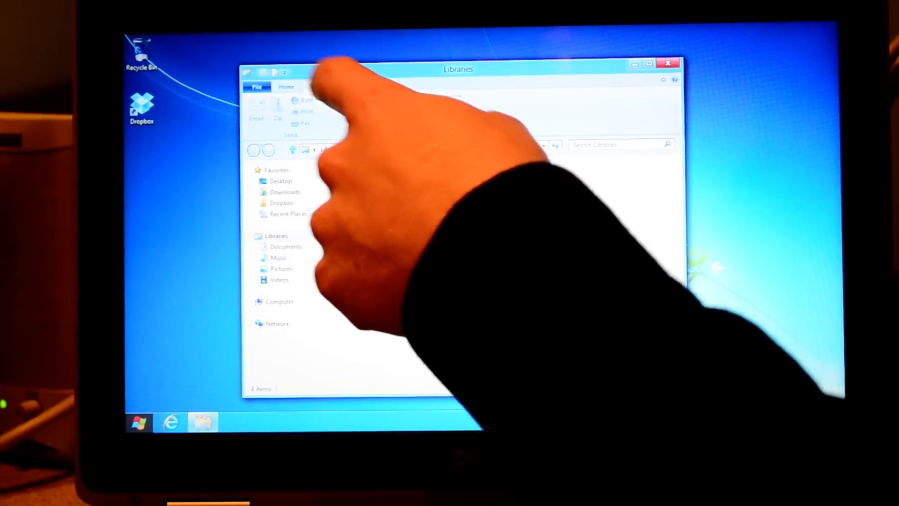
pyautogui.click(316, 87)
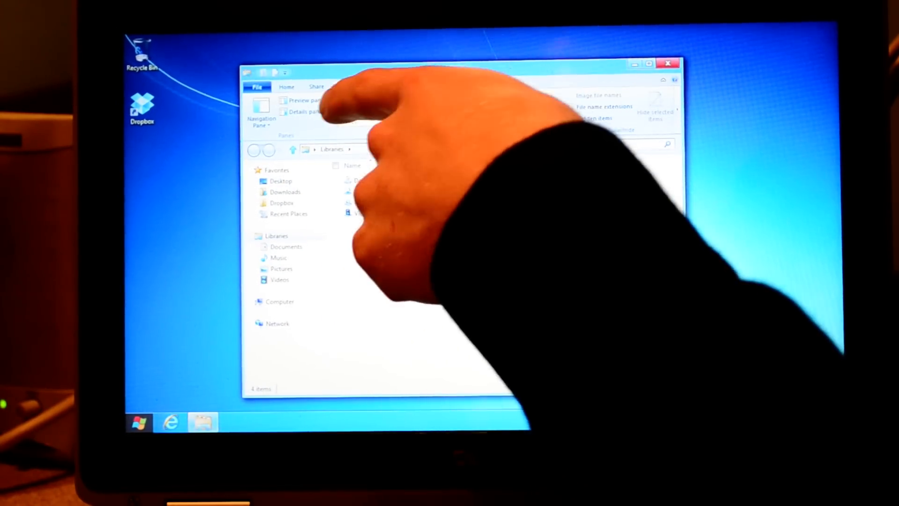
pyautogui.click(346, 87)
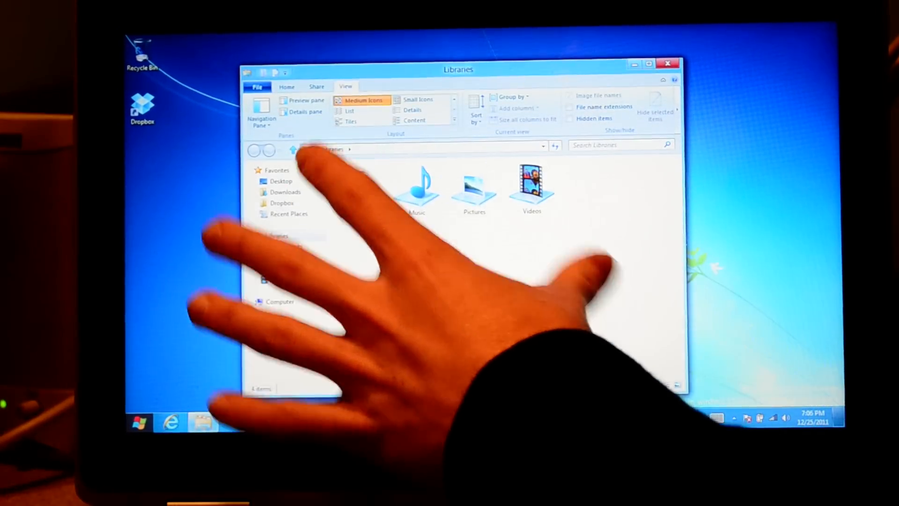
pyautogui.click(419, 99)
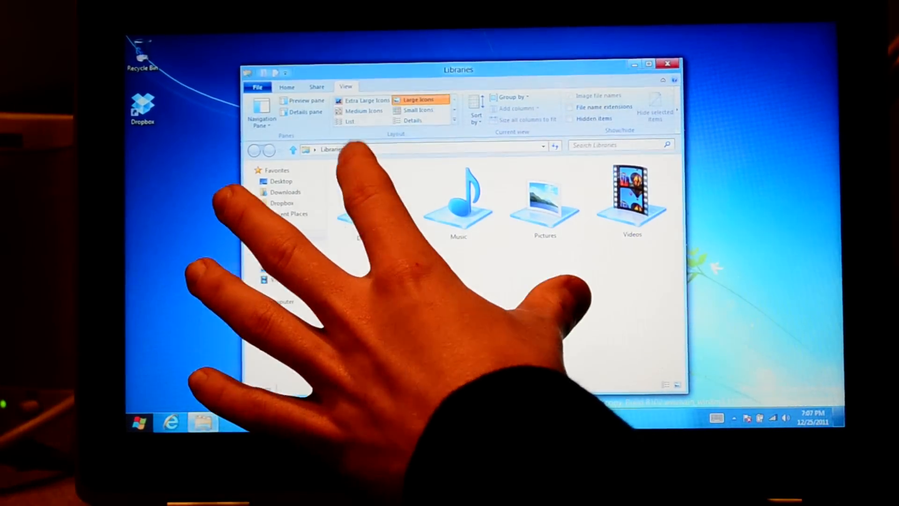
pyautogui.click(361, 110)
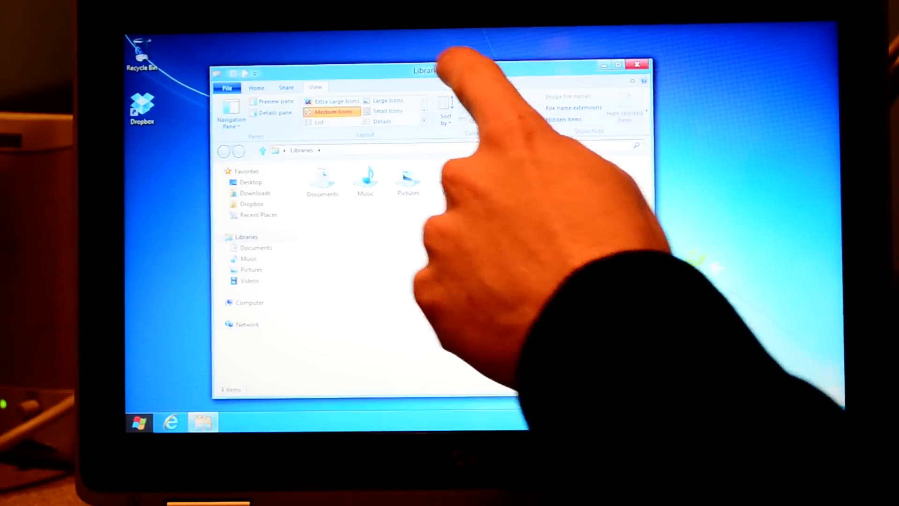
pyautogui.click(638, 64)
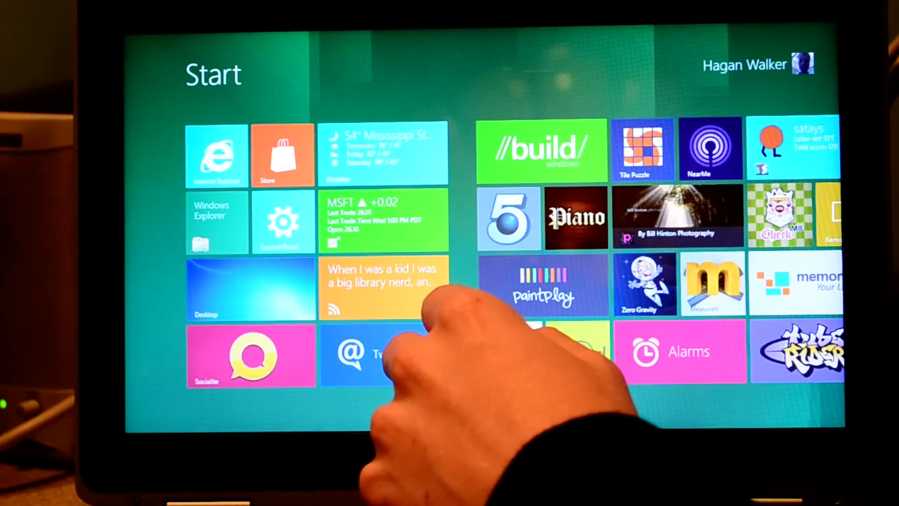
# - Launch the Piano app from its Start screen tile
pyautogui.click(575, 219)
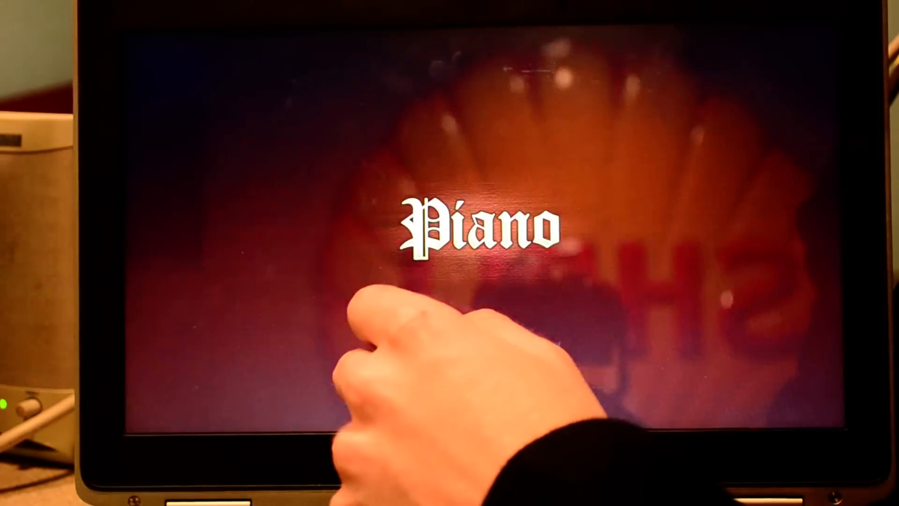